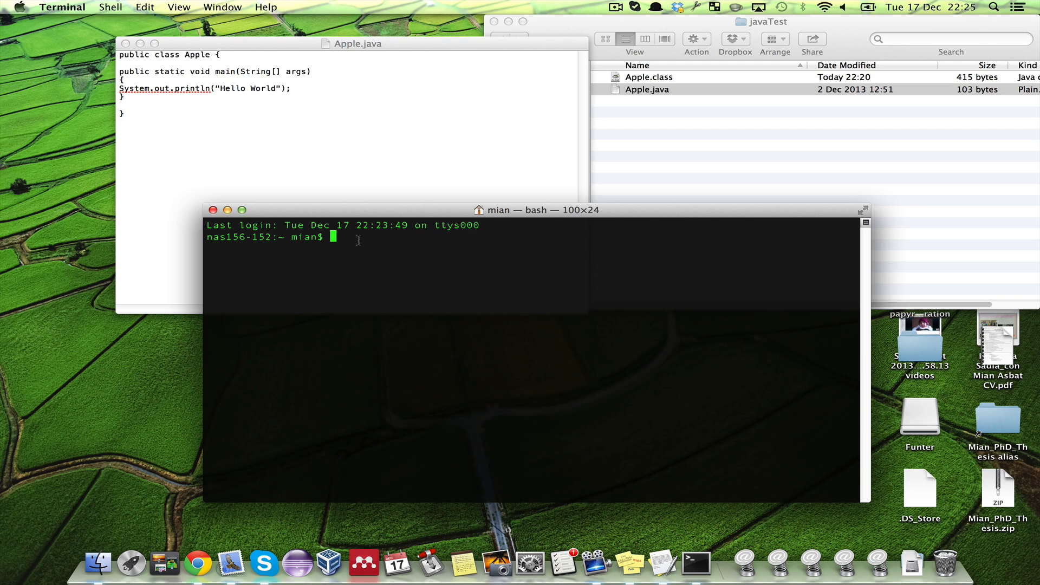
Step: Change into the javaTest folder and run java Apple, printing Hello World, then head back home with cd
type("pwd")
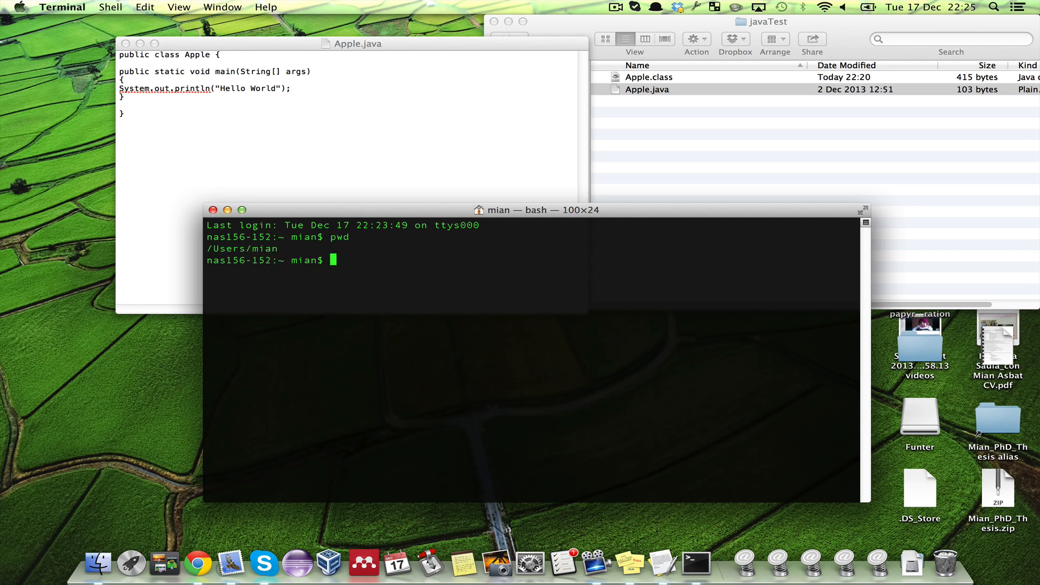
type("c")
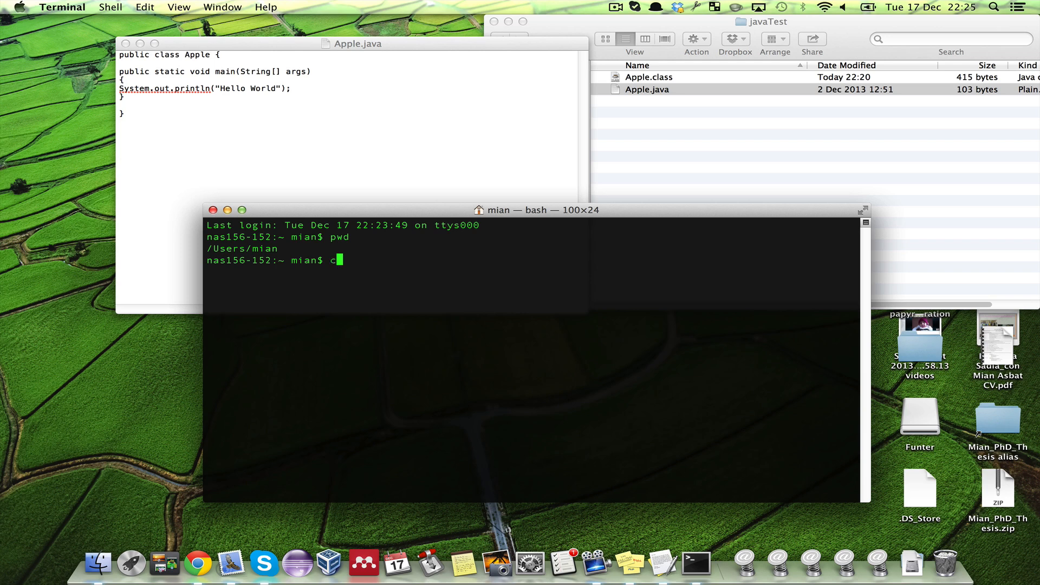
type("d javaTest/")
type("ls")
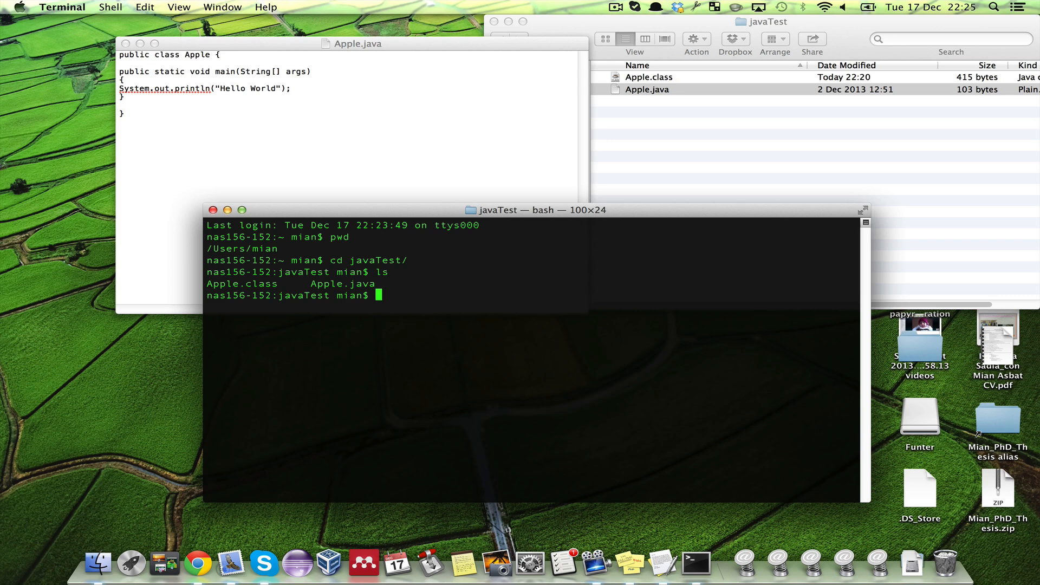
type("j")
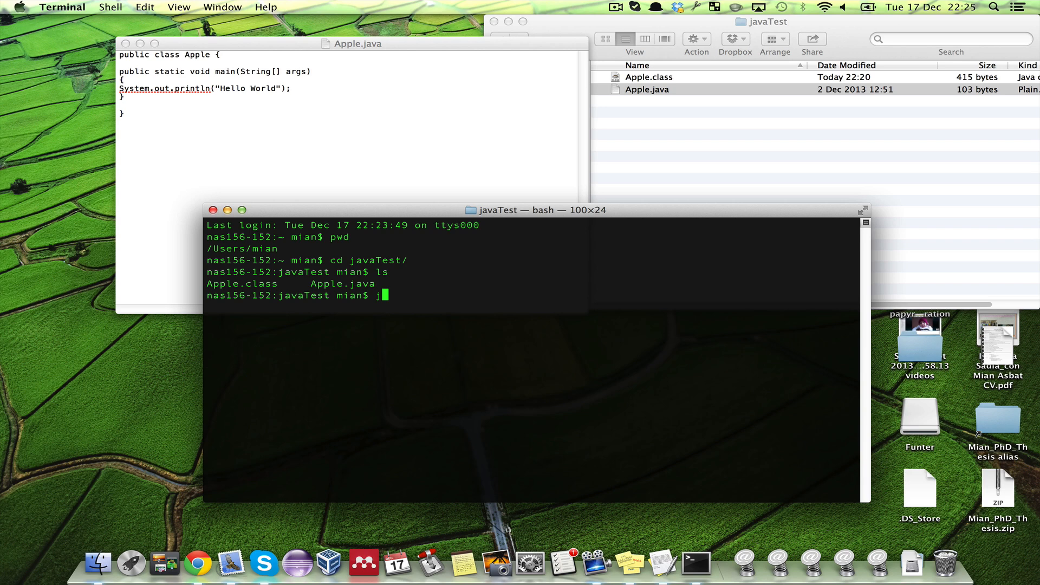
type("ava")
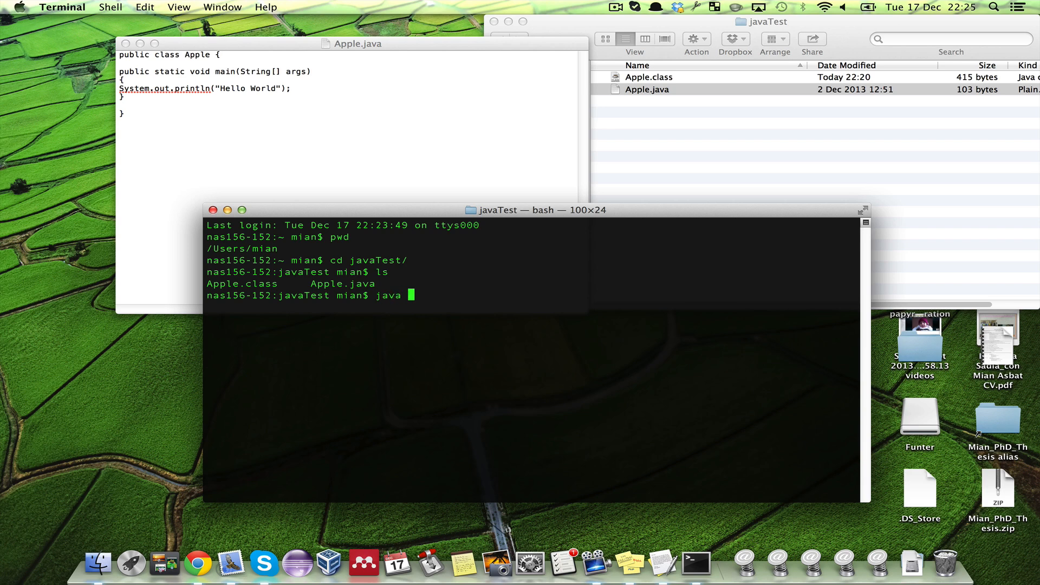
type("Apple")
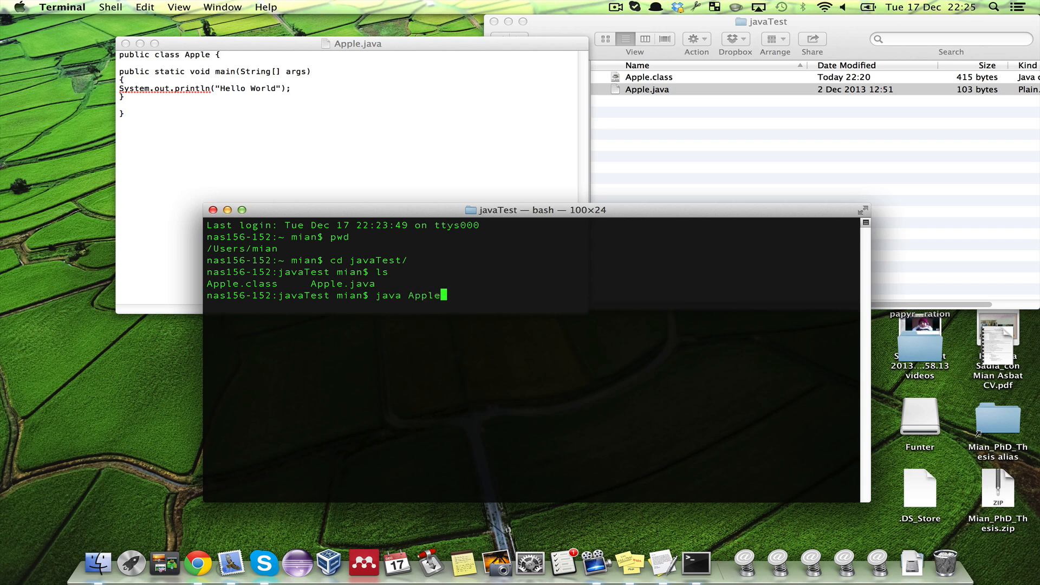
key("Return")
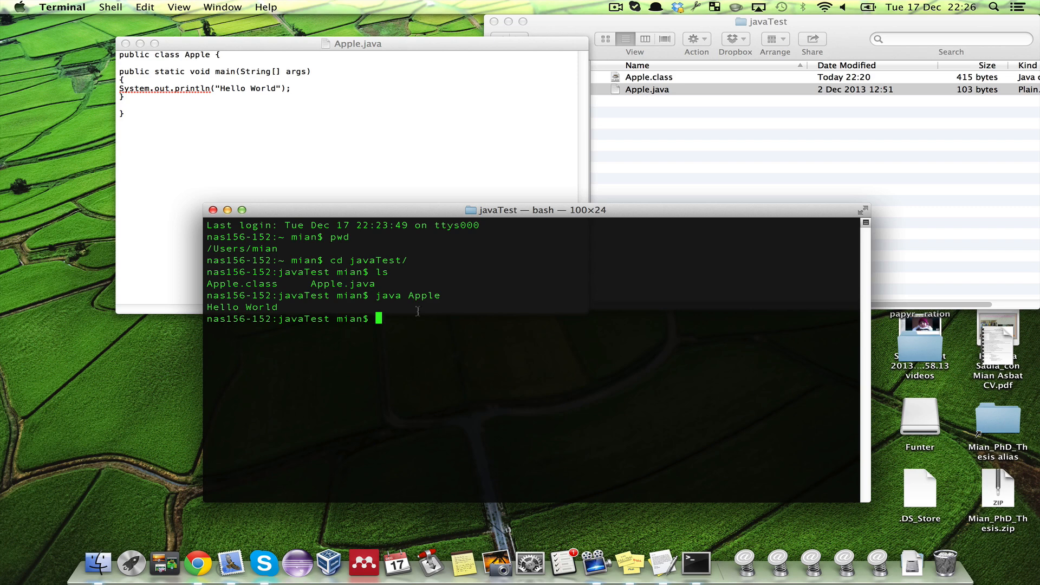
type("cd")
type("j")
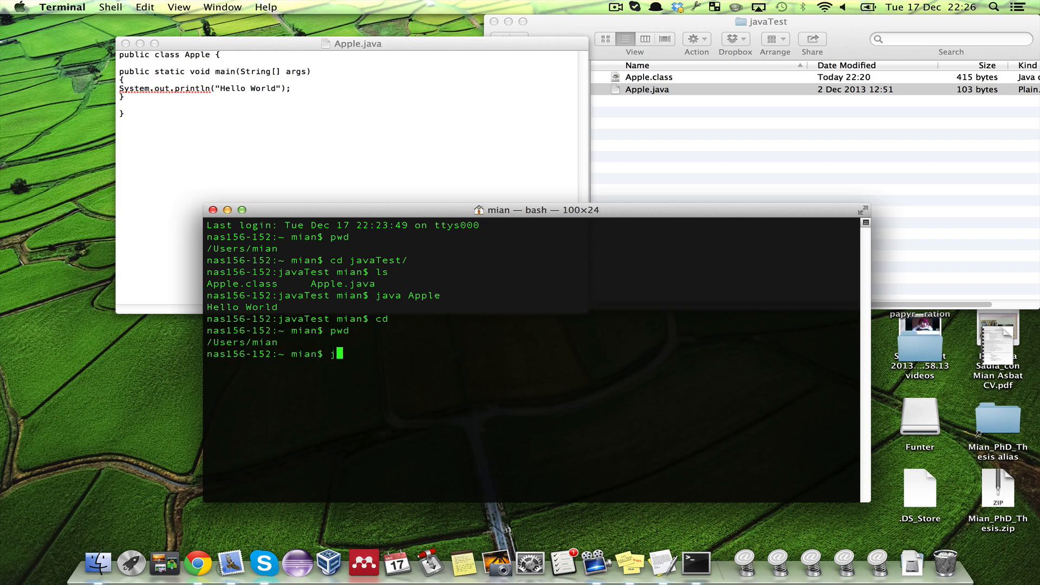
Step: Run java Apple from the home folder, getting NoClassDefFoundError, and begin switching to root with su
type("ava")
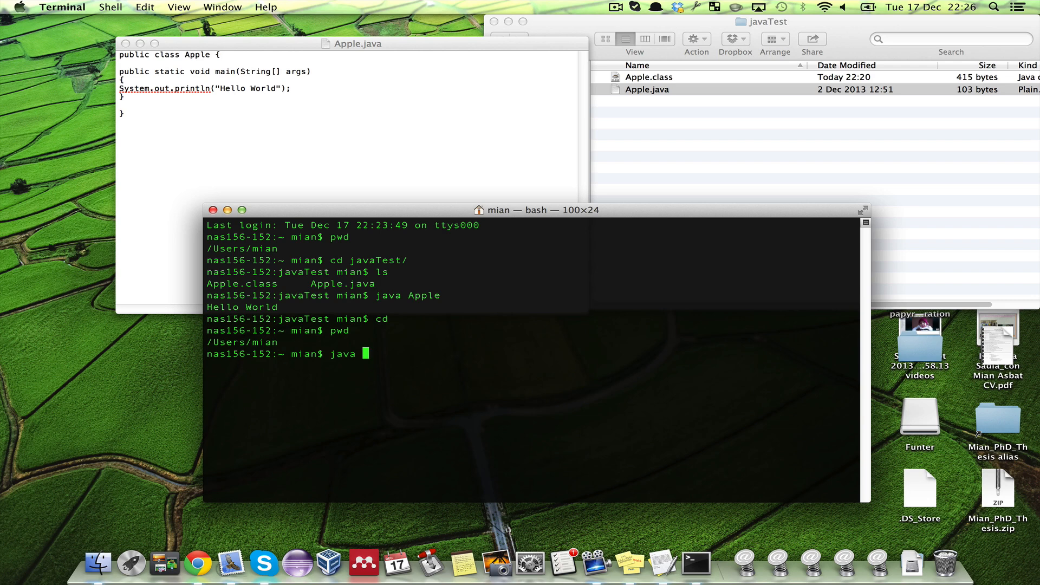
type("Apple")
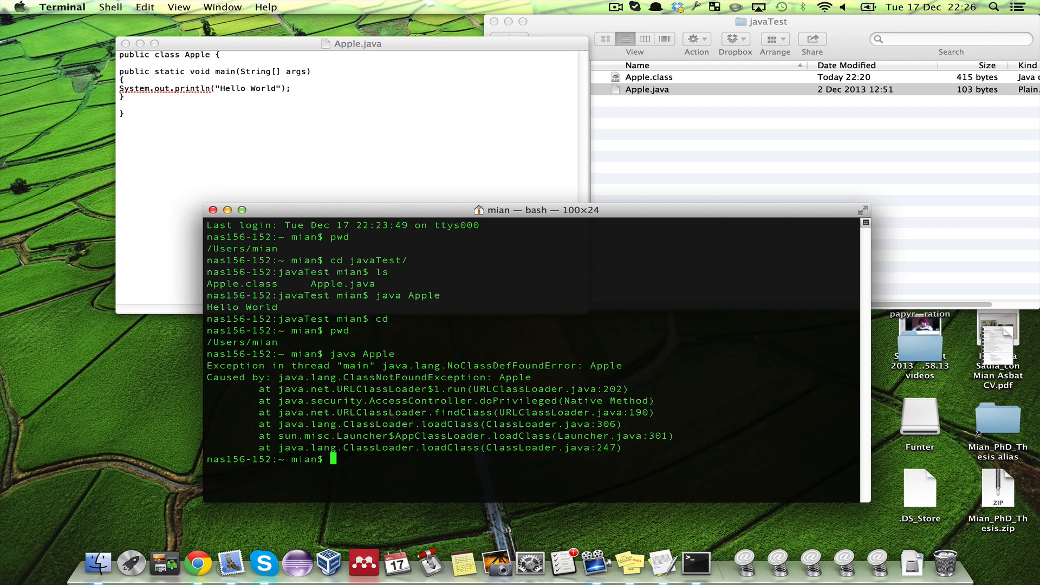
type("su")
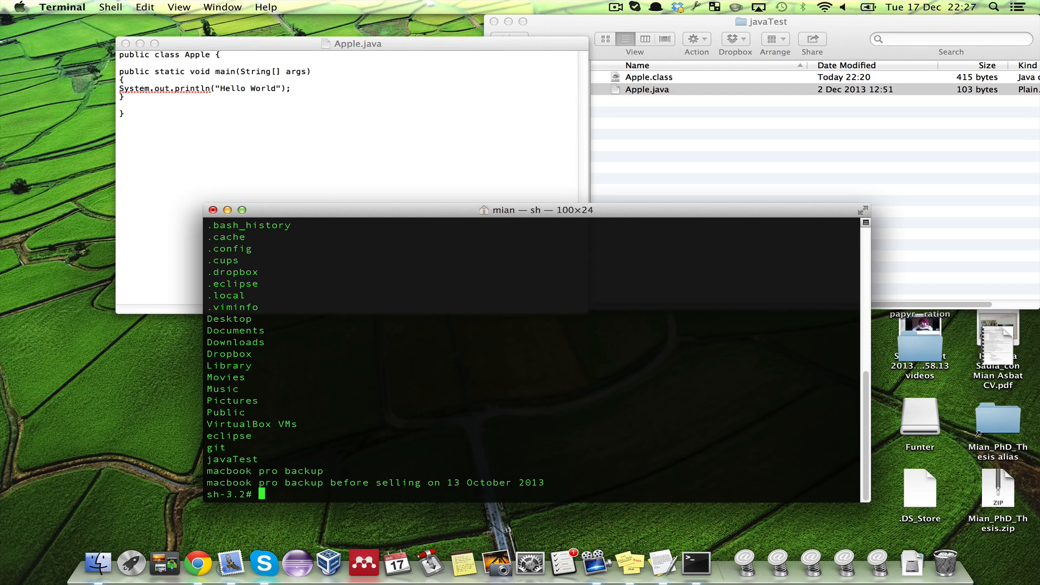
Step: Note .bash_history in the ls -a listing and start vi on .bash_profile as root
double_click(277, 226)
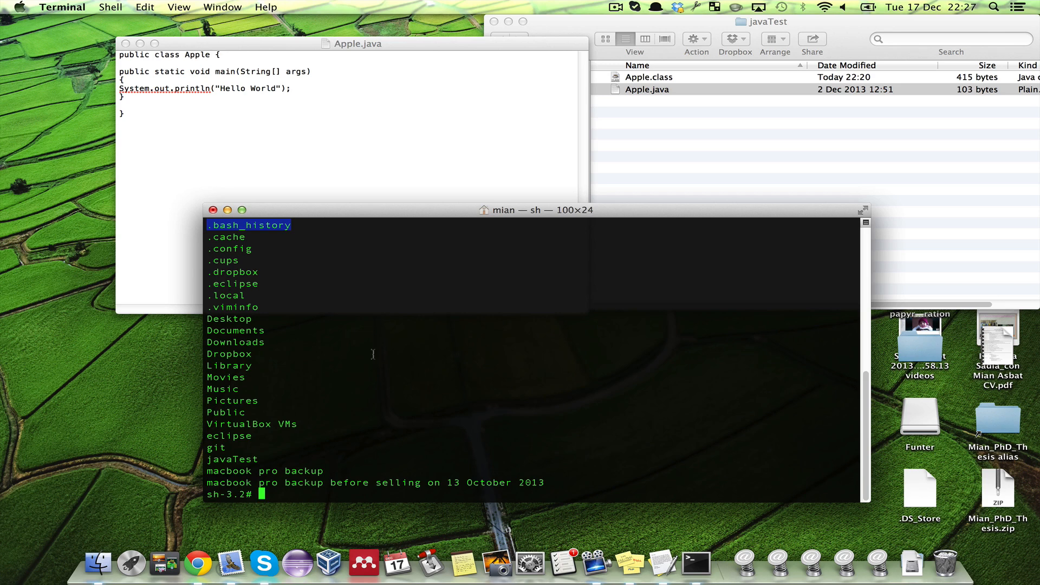
mouse_move(104, 262)
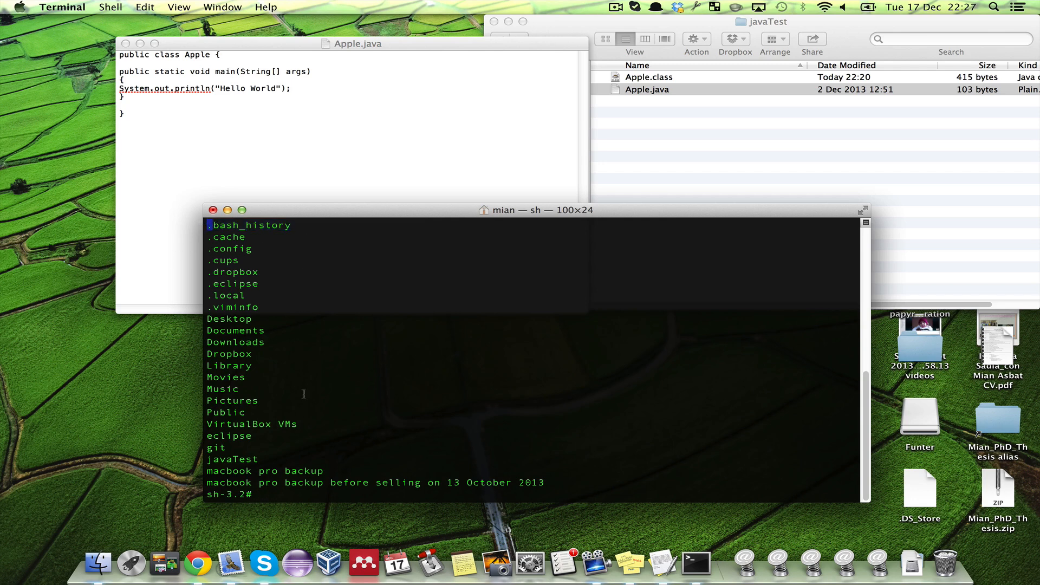
mouse_move(326, 454)
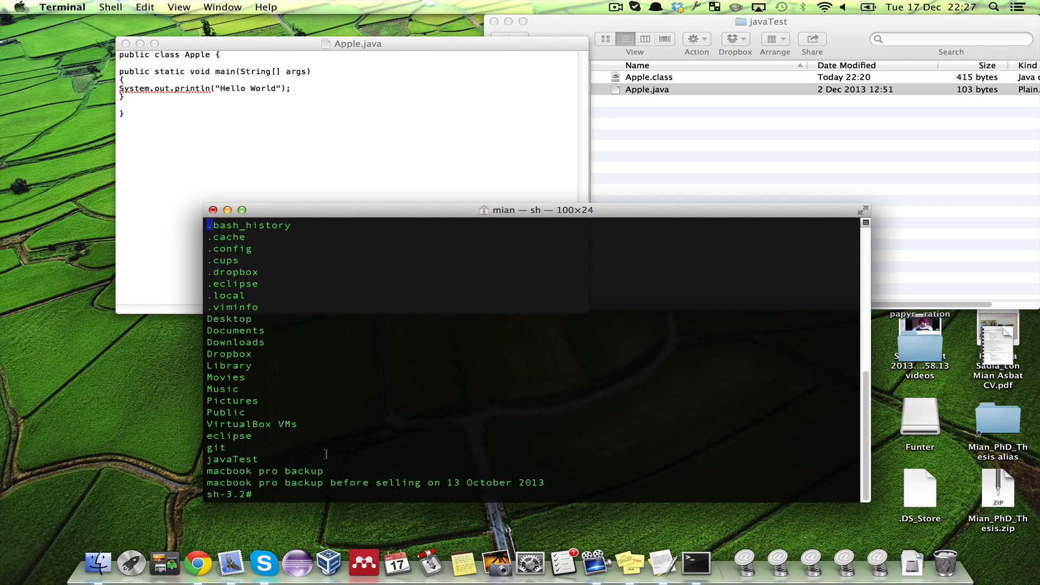
type("vi .bas")
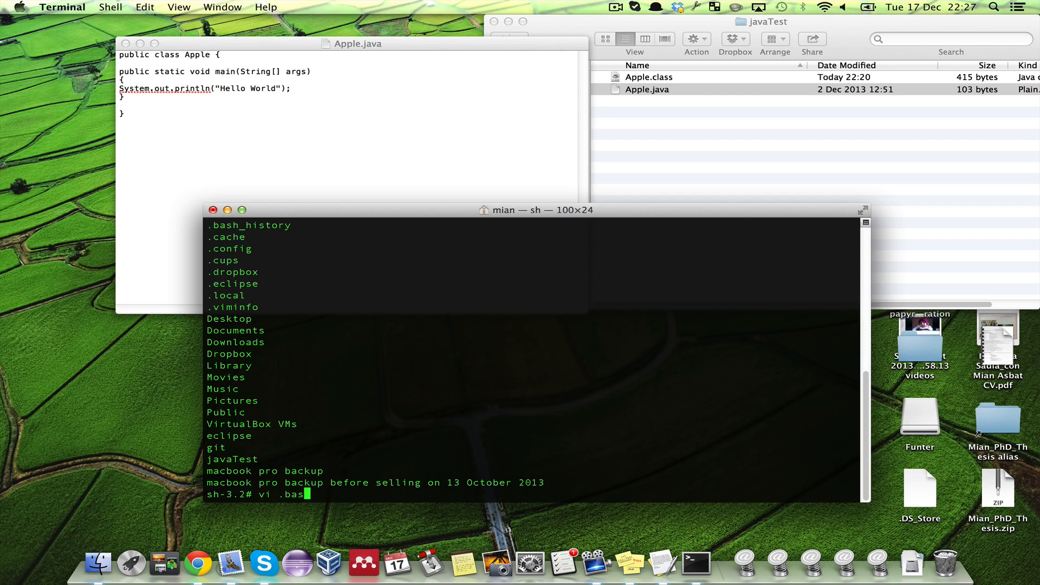
type("h_pro")
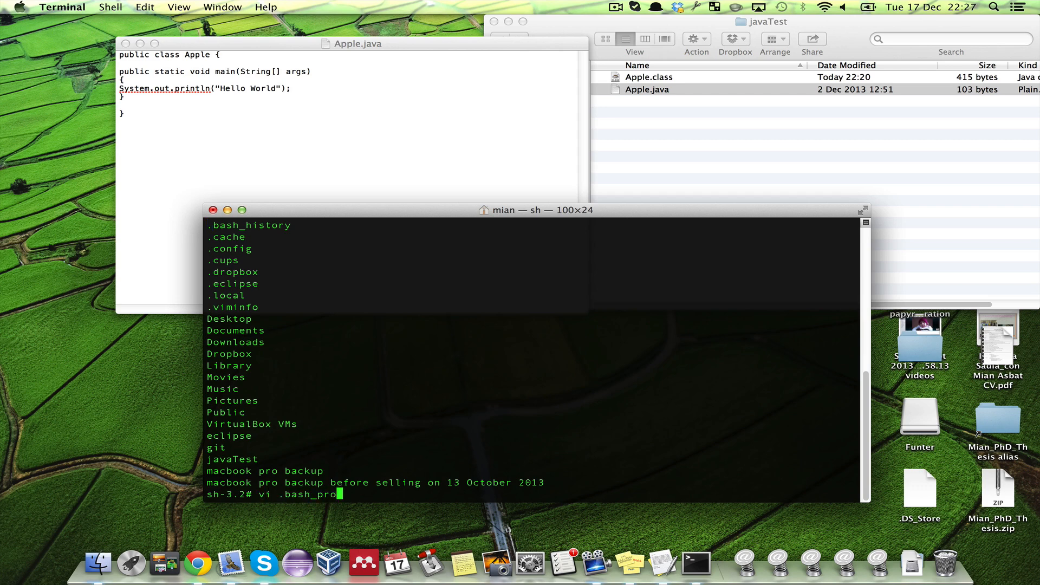
type("fi;e")
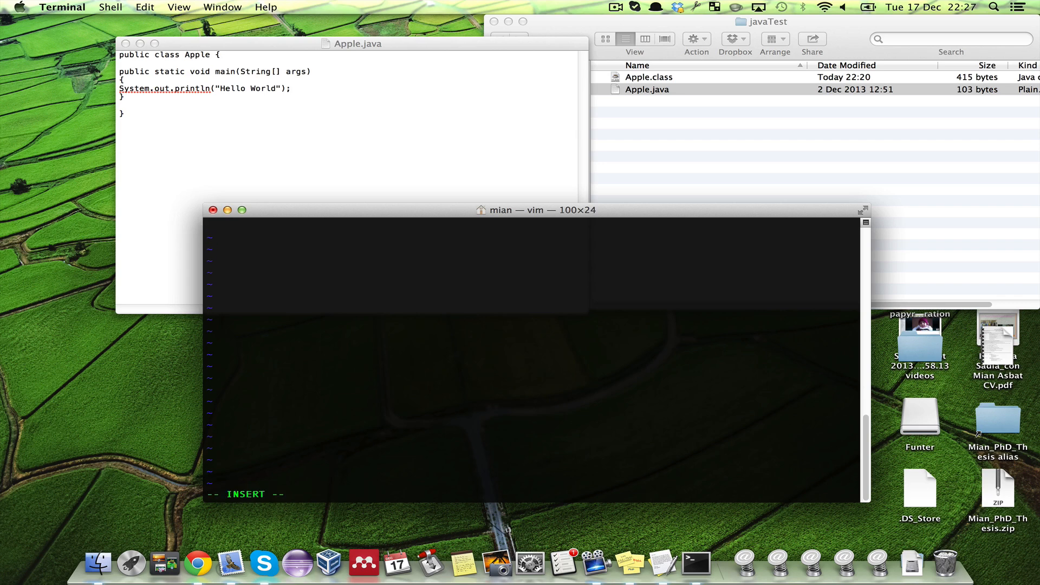
Step: Insert the line export CLASSPATH=$CLASSPATH:/Users/mian/javaTest into .bash_profile and begin :wq
key("Escape")
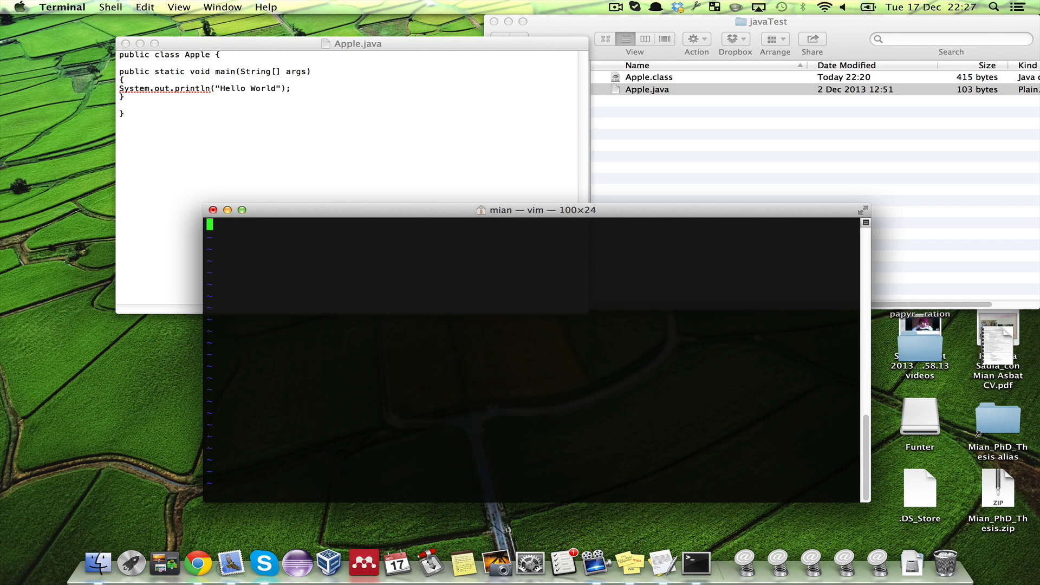
type("e")
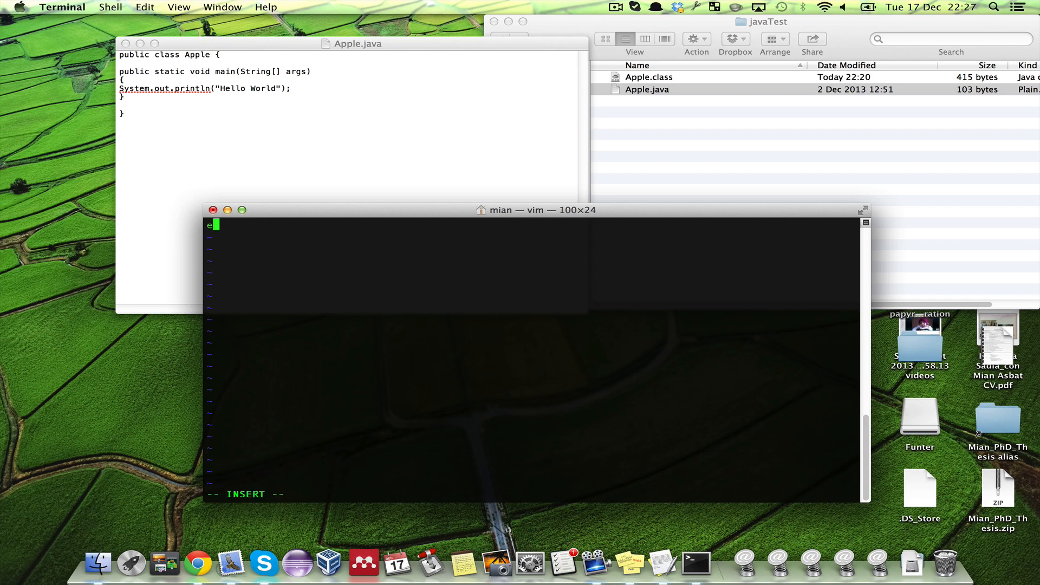
type("xport")
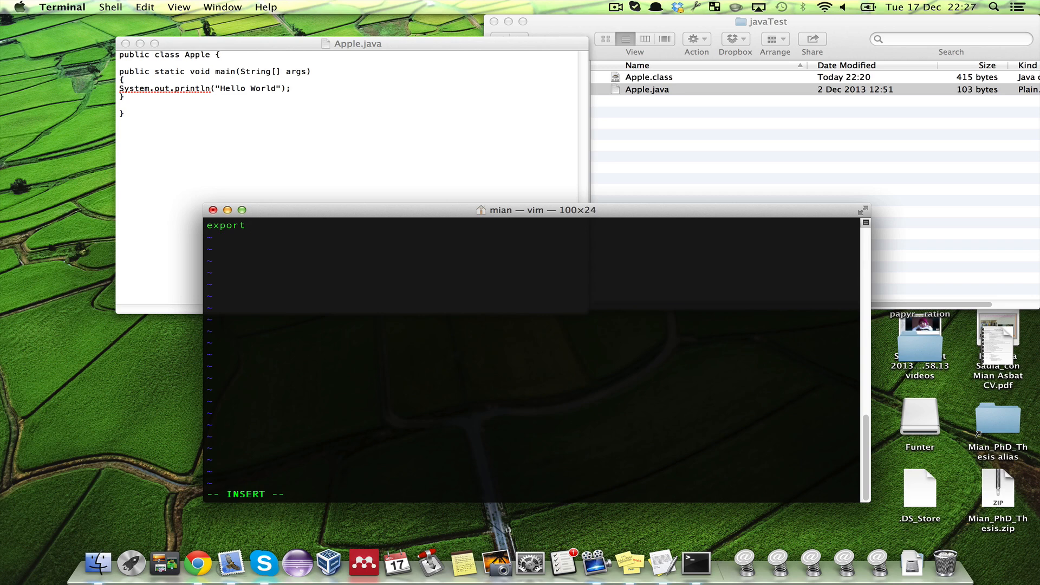
type("C")
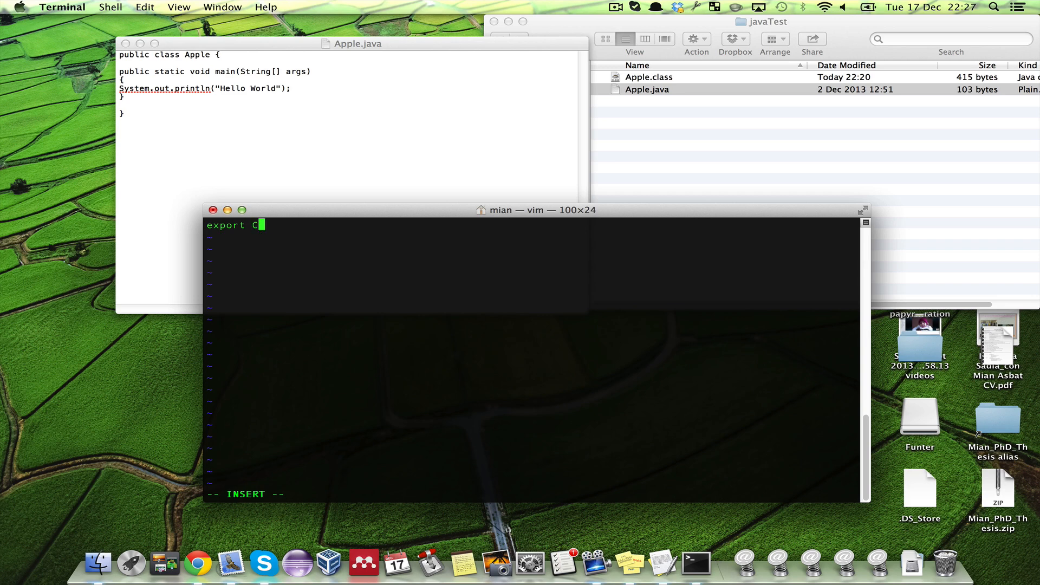
type("LASSPATH")
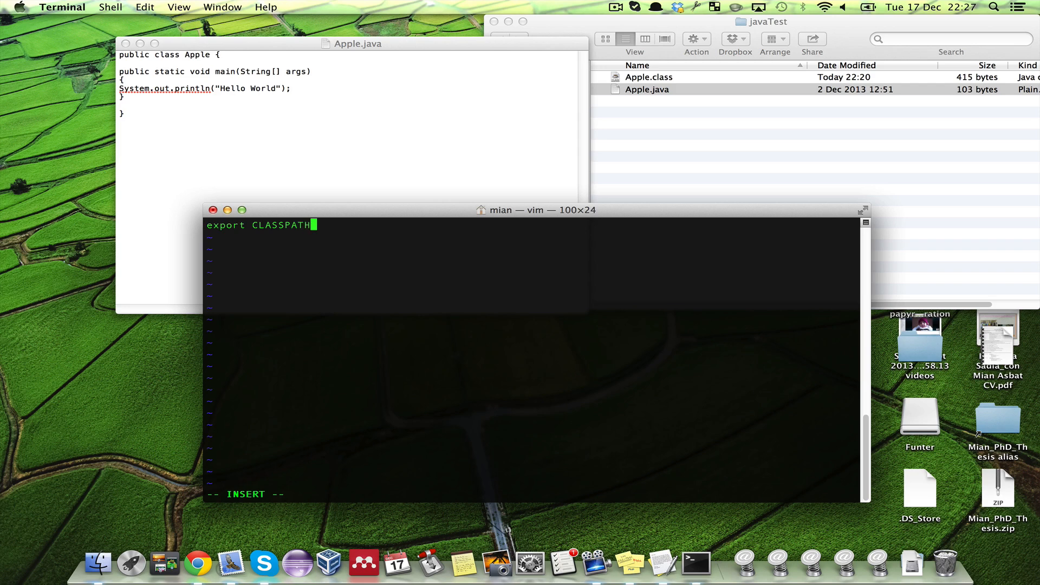
type("=")
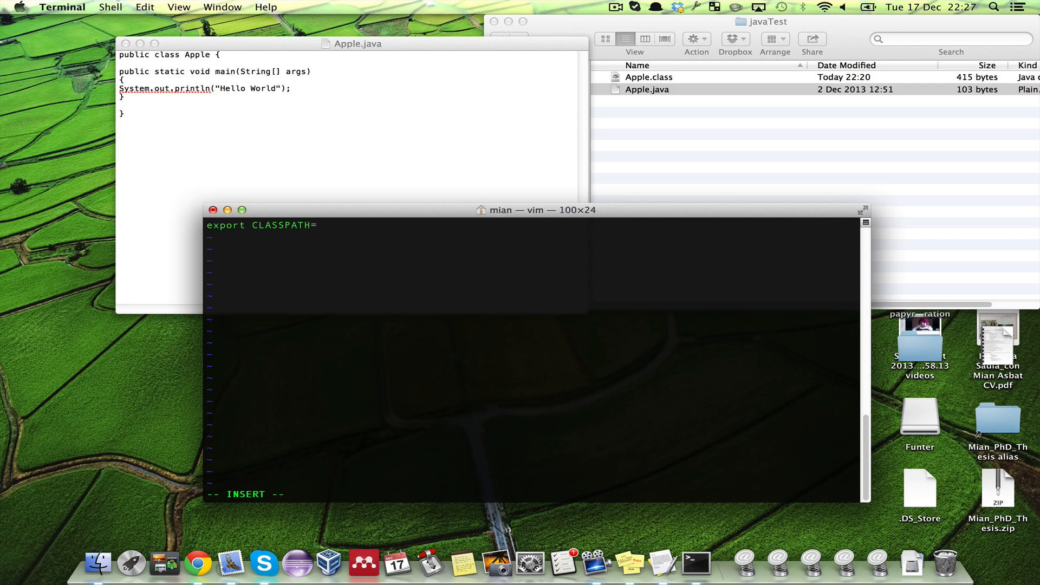
type("$CL")
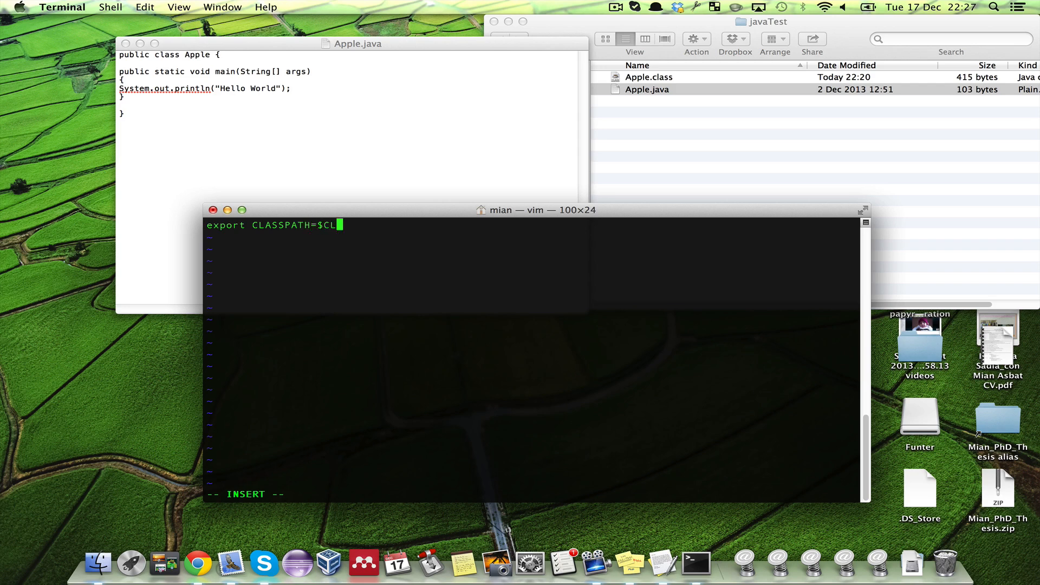
type("ASSPATH")
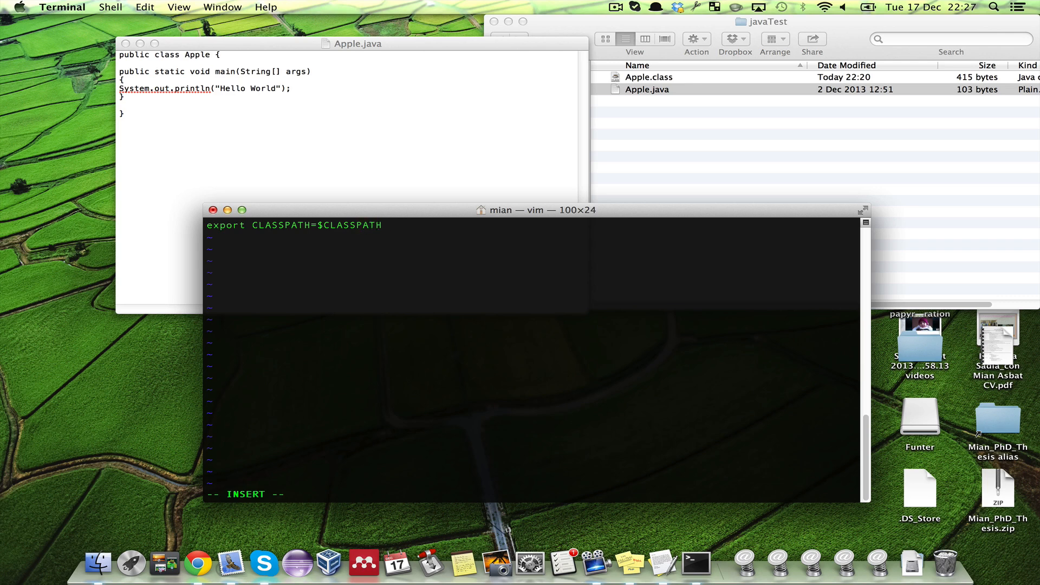
type(":/")
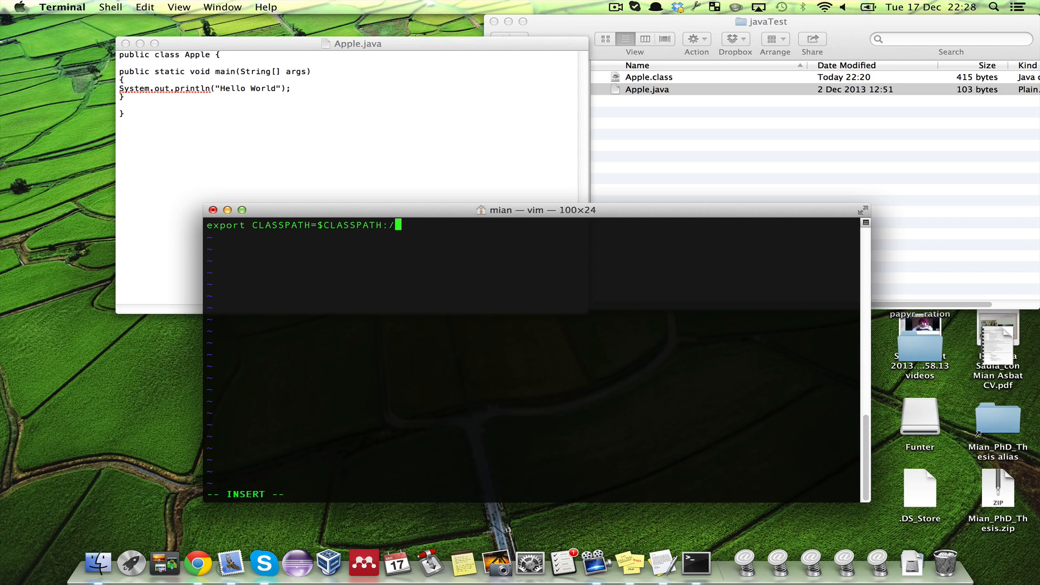
type("Us")
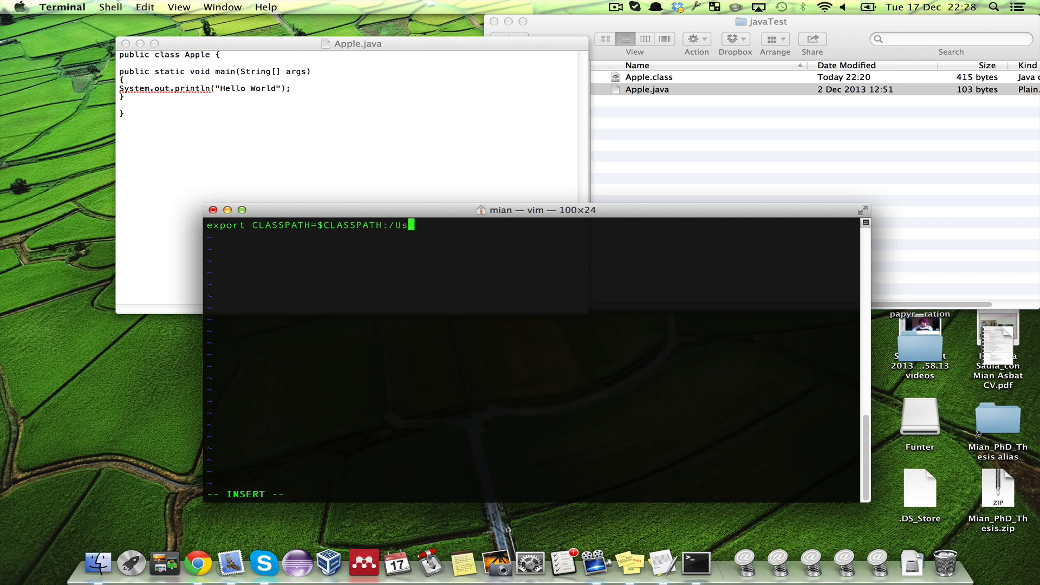
type("ers/mian")
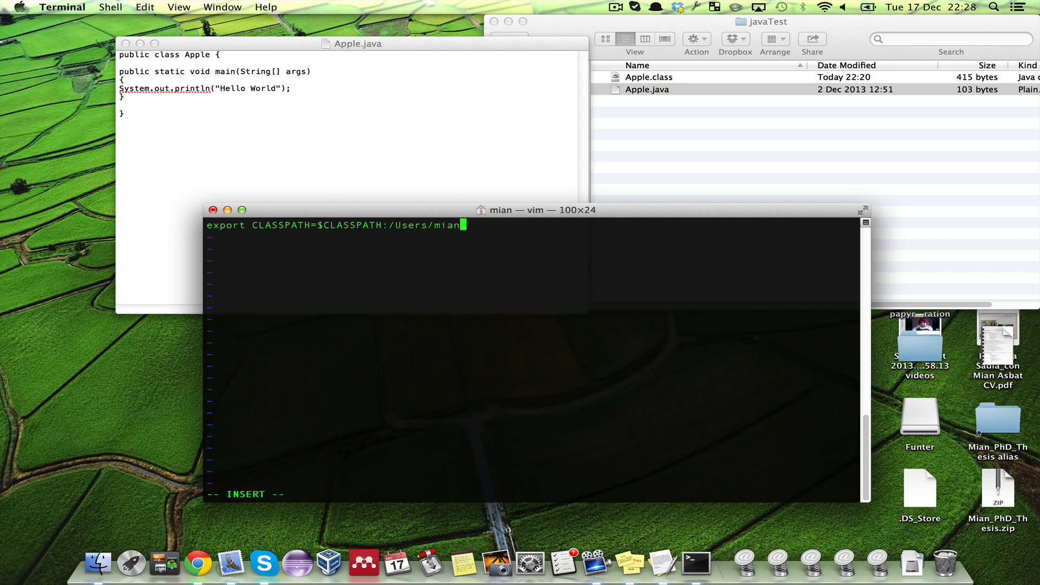
type("/jav")
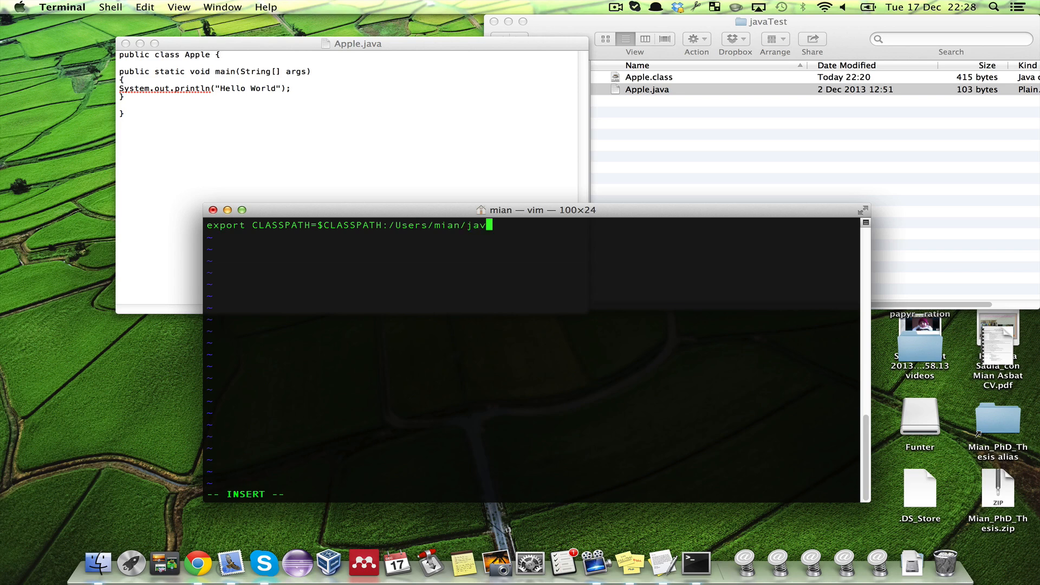
type("aTest")
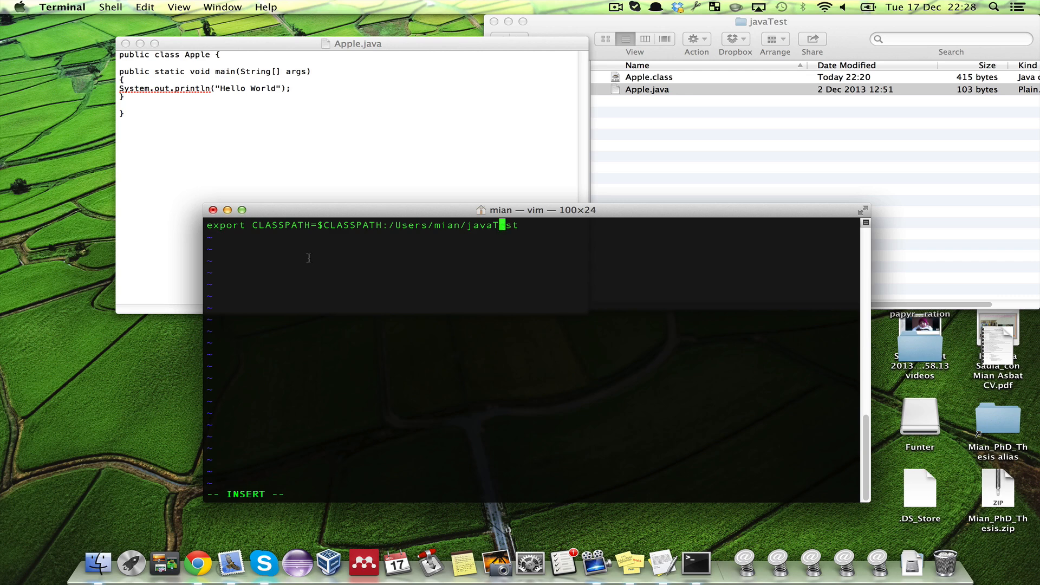
key("Backspace")
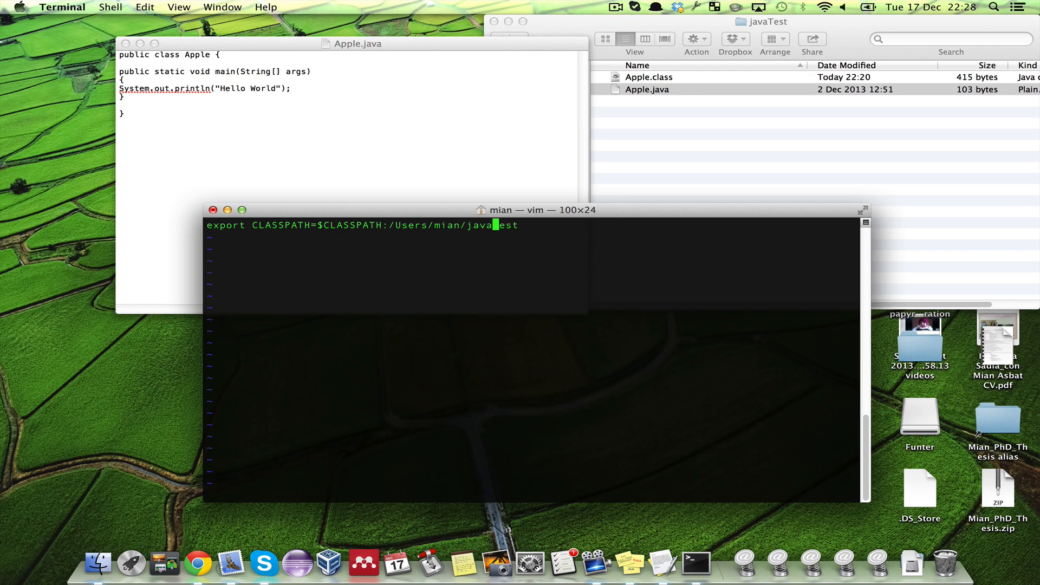
type(":wq")
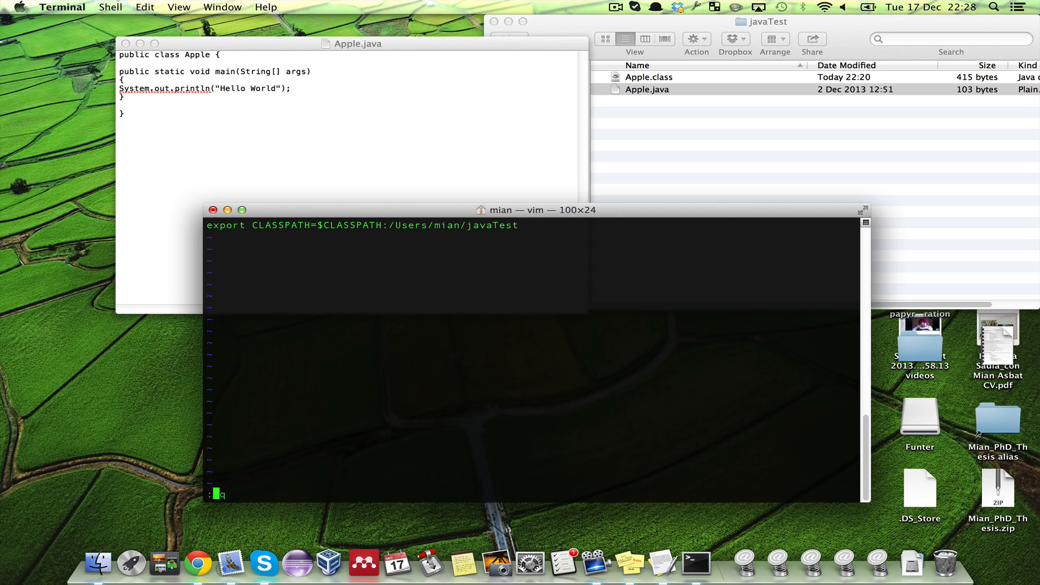
Step: Write and quit .bash_profile with :wq, then exit the root shell
type("w")
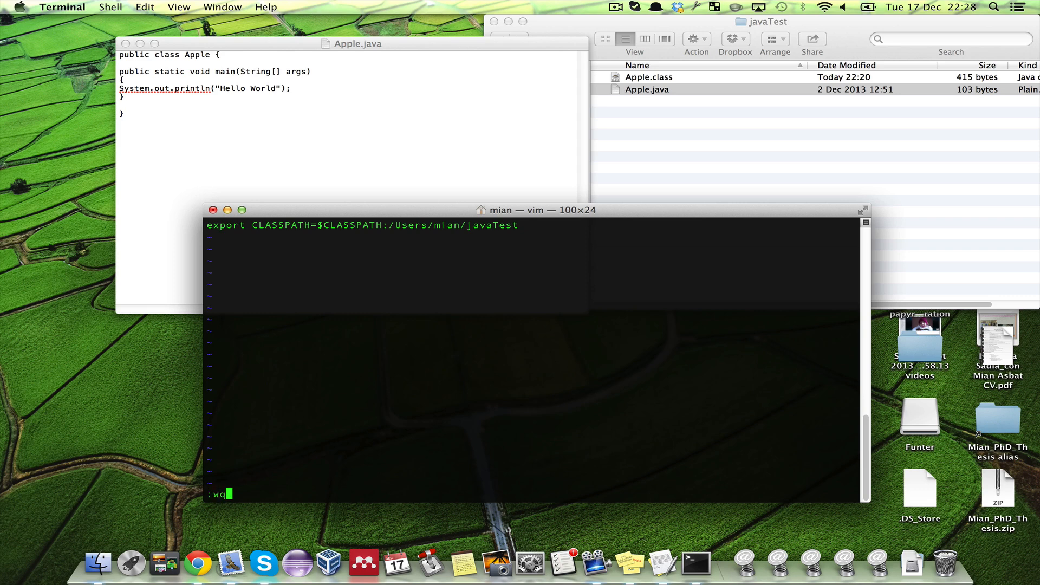
key("Return")
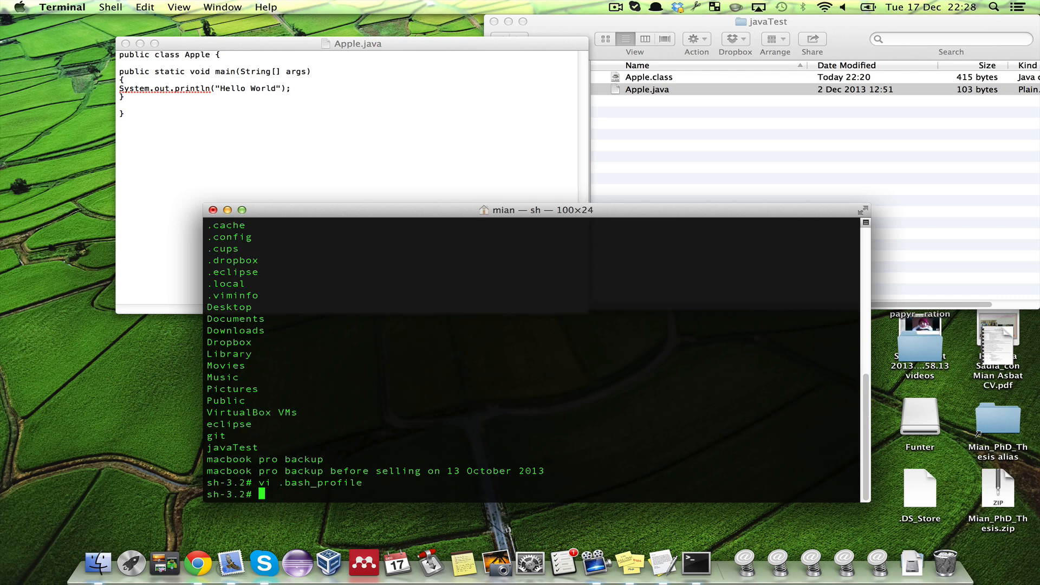
type("exit")
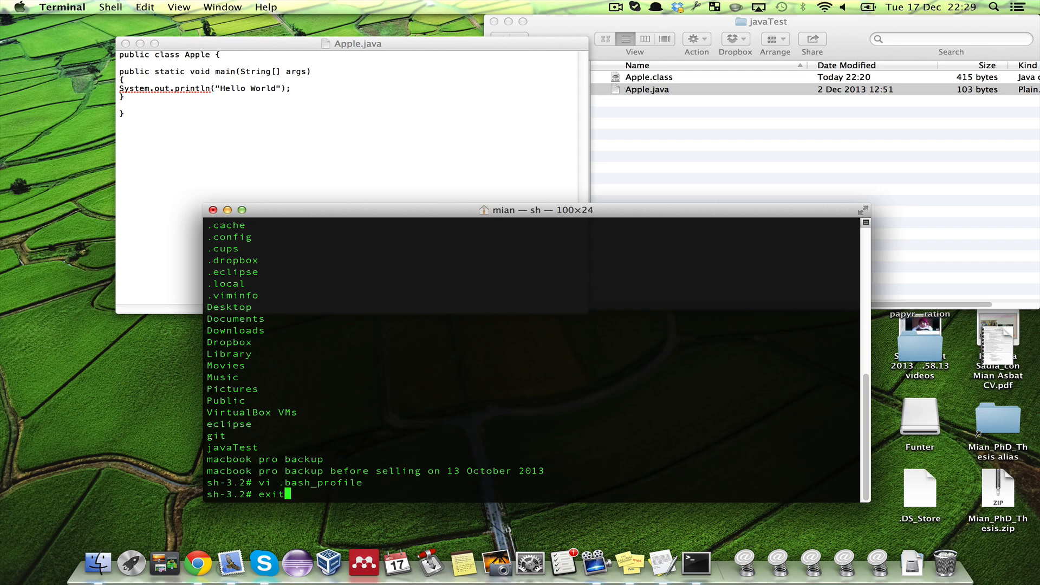
key("Return")
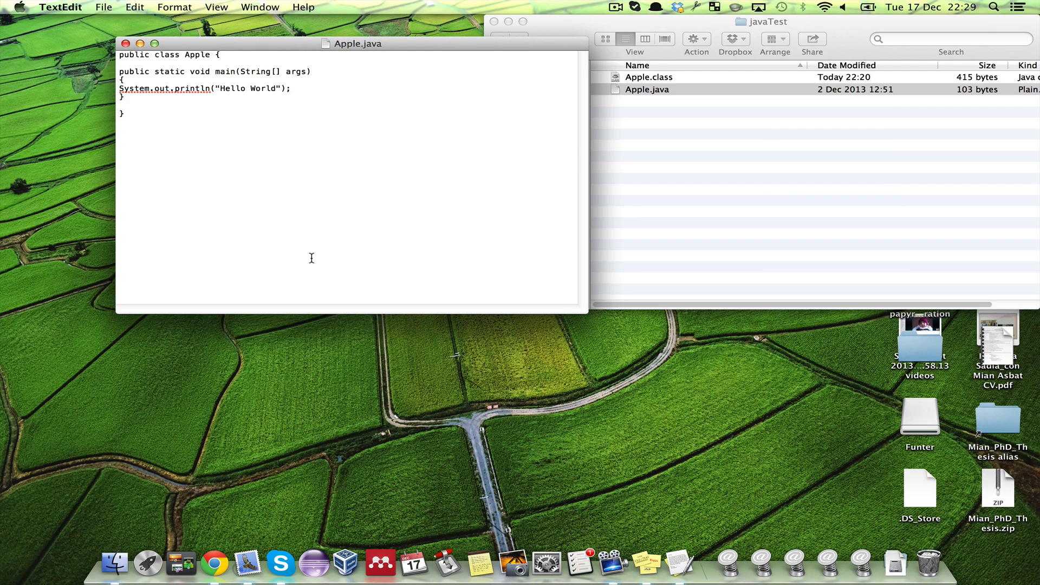
Step: Launch Terminal from Alfred by typing ter for a fresh bash shell
type("t")
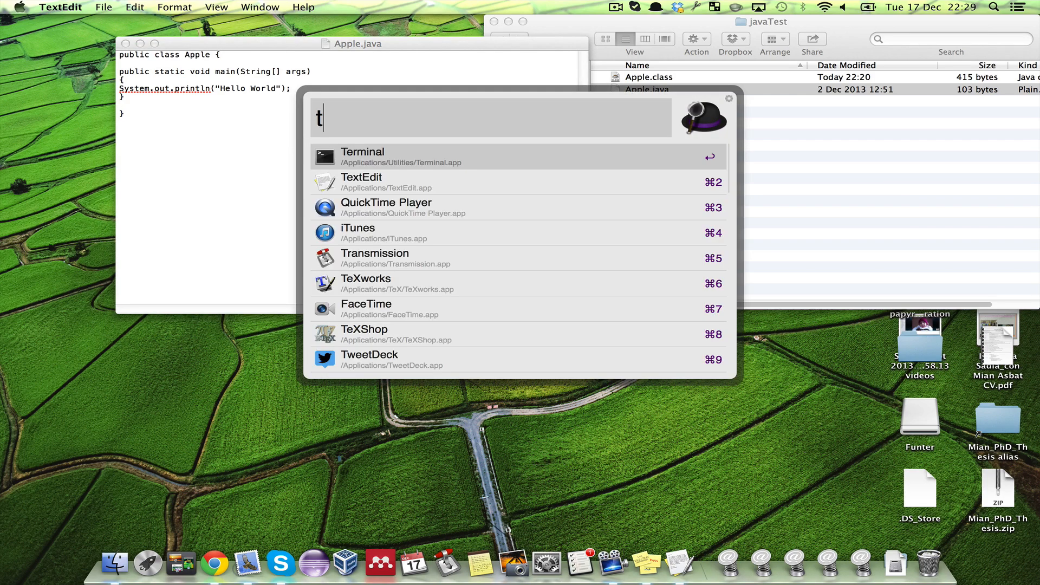
type("er")
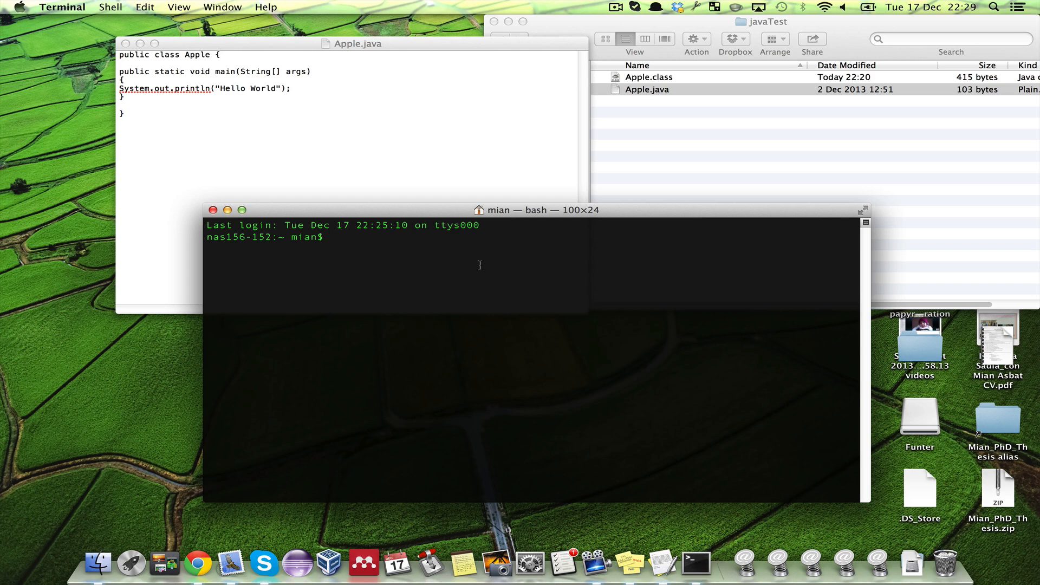
Step: Run java Apple from home and again after cd /, printing Hello World both times, confirming with pwd
type("java A")
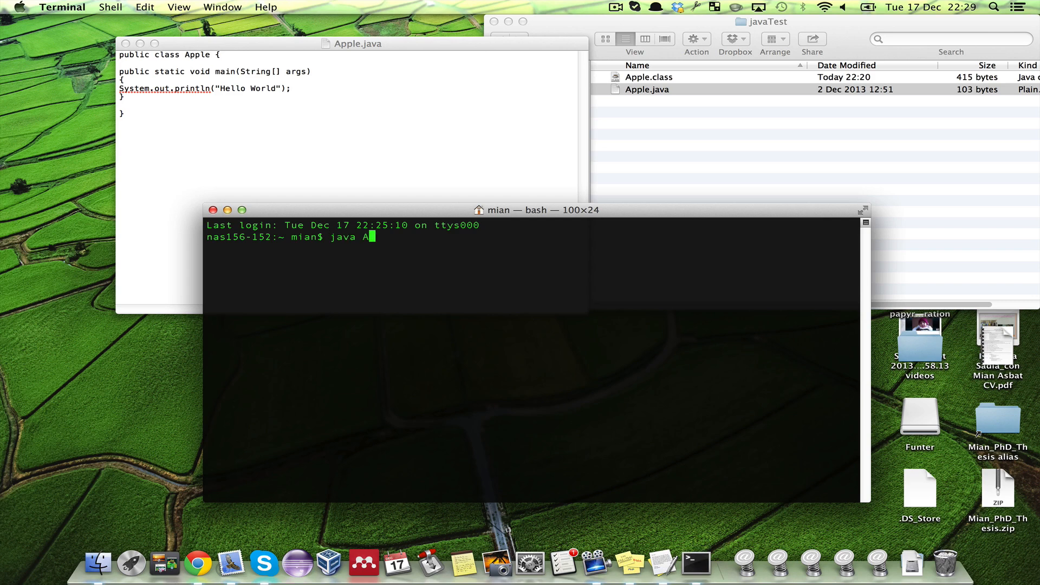
type("pple")
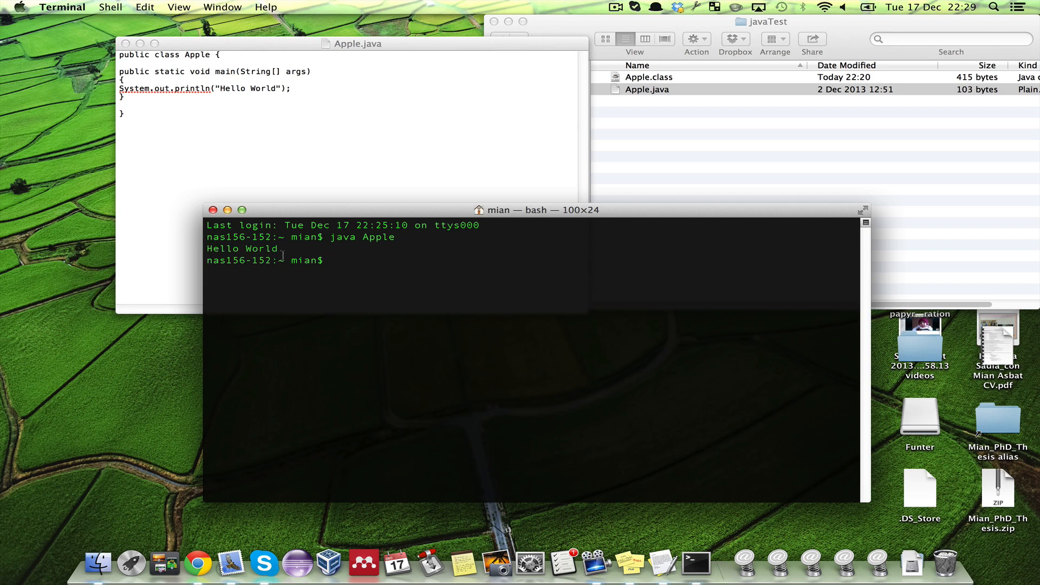
double_click(242, 248)
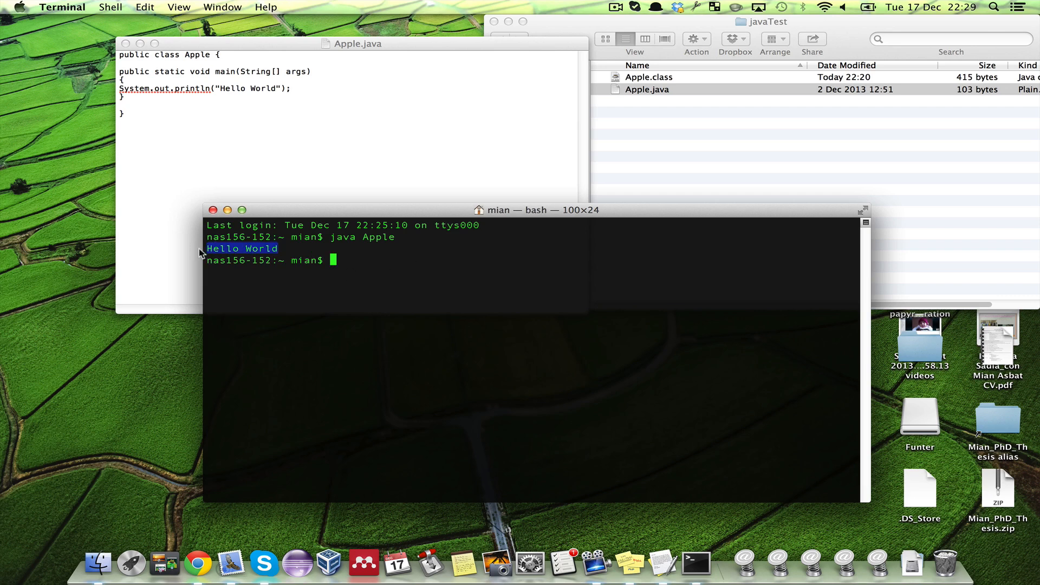
mouse_move(307, 287)
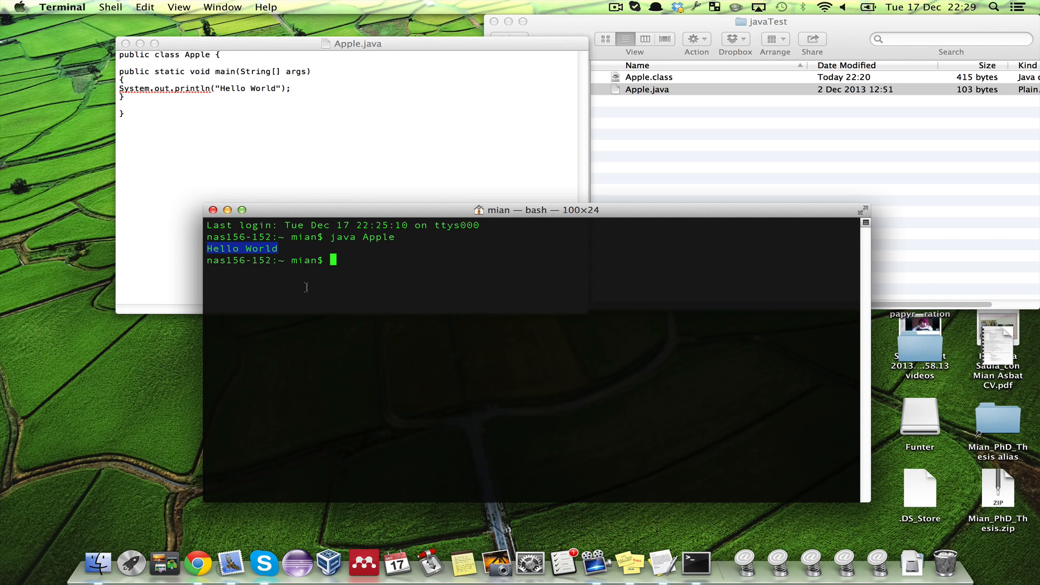
type("cd /")
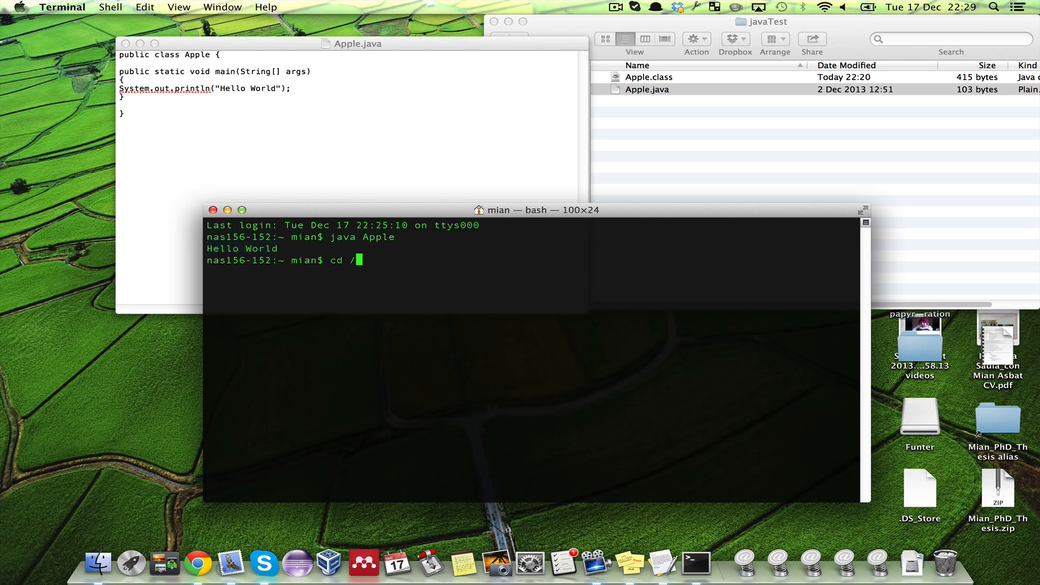
type("java")
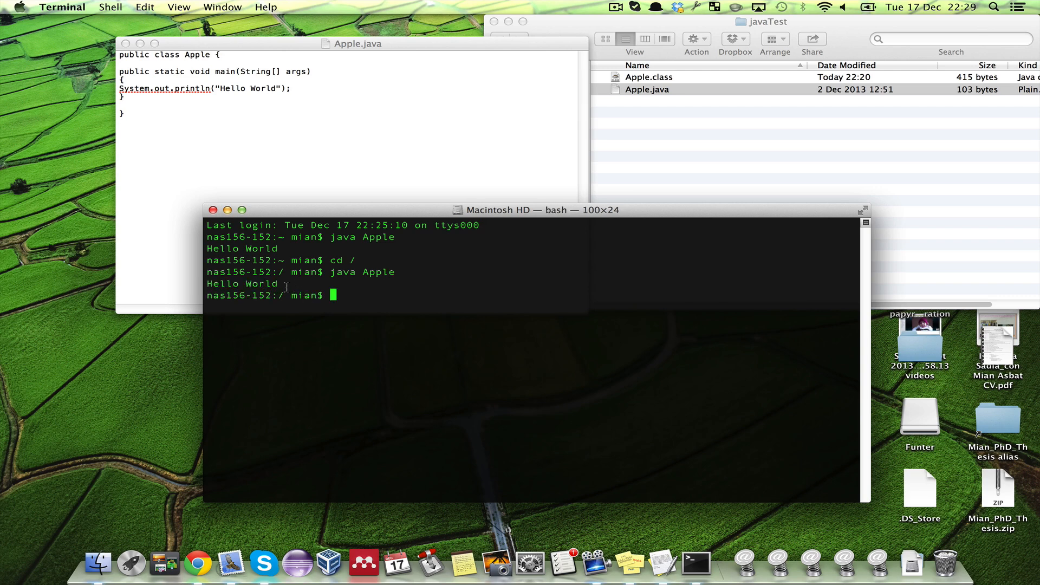
type("pwd")
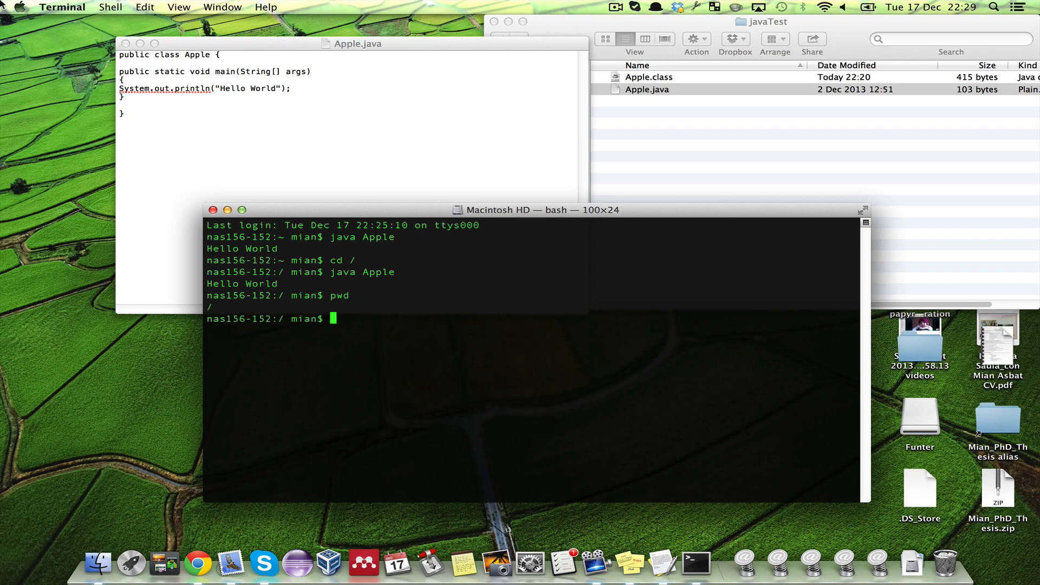
Step: Show About This Mac from the Apple menu, displaying OS X 10.8.5
left_click(23, 6)
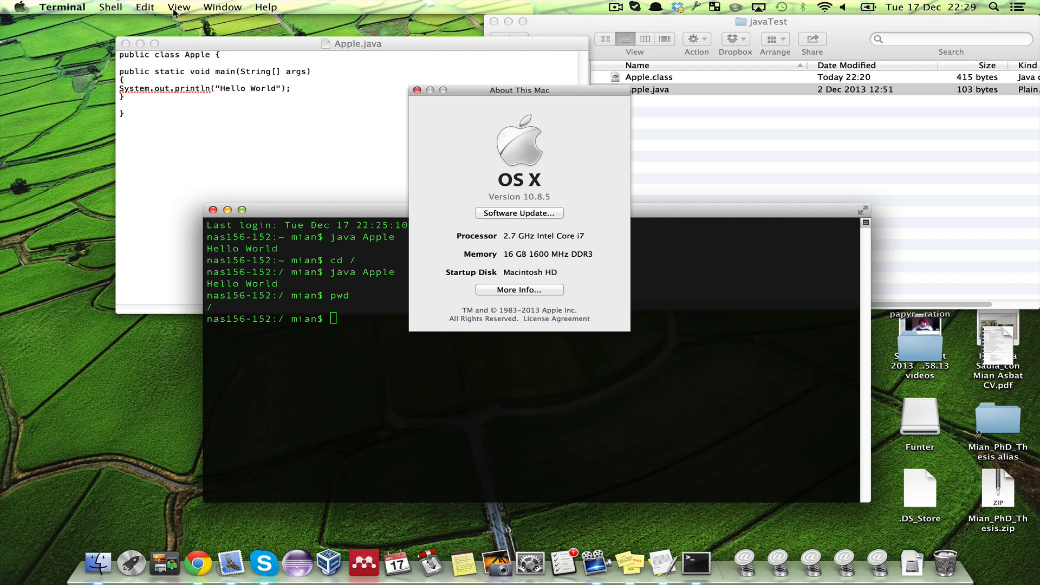
mouse_move(535, 202)
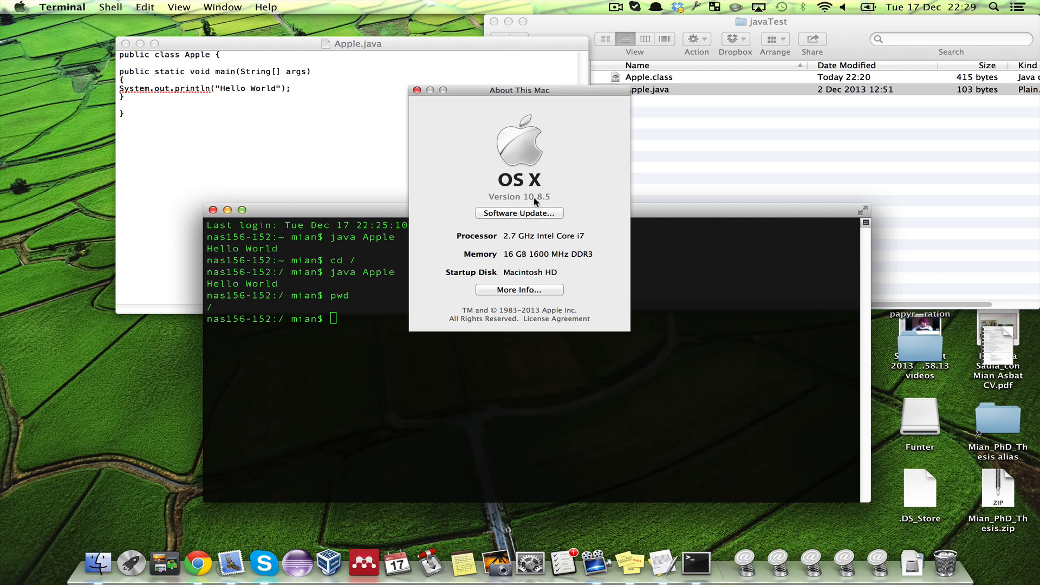